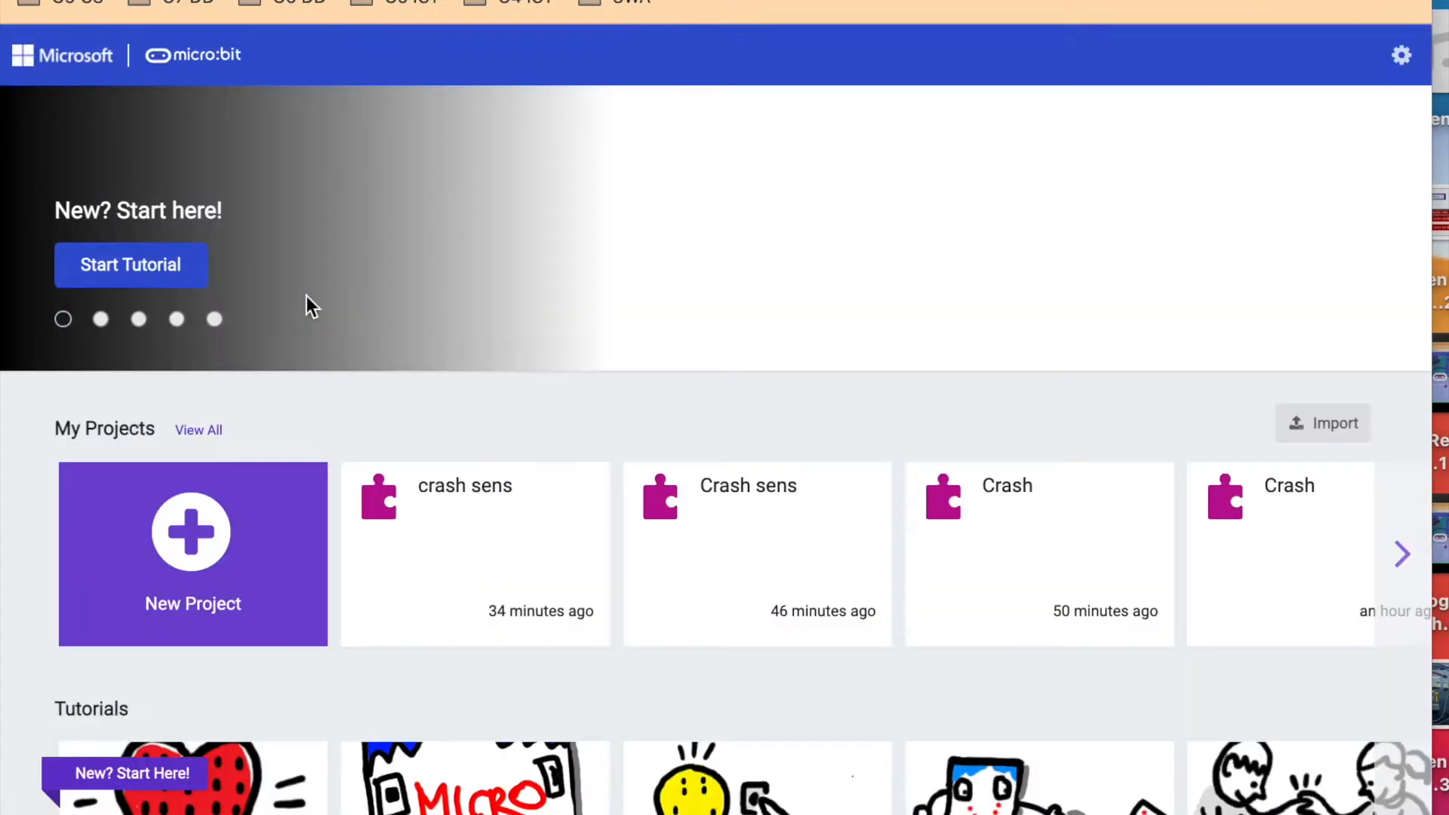
Step: Create a new project named 'crash sensor' with empty on start and forever blocks
{"action": "left_click", "coordinate": [194, 553]}
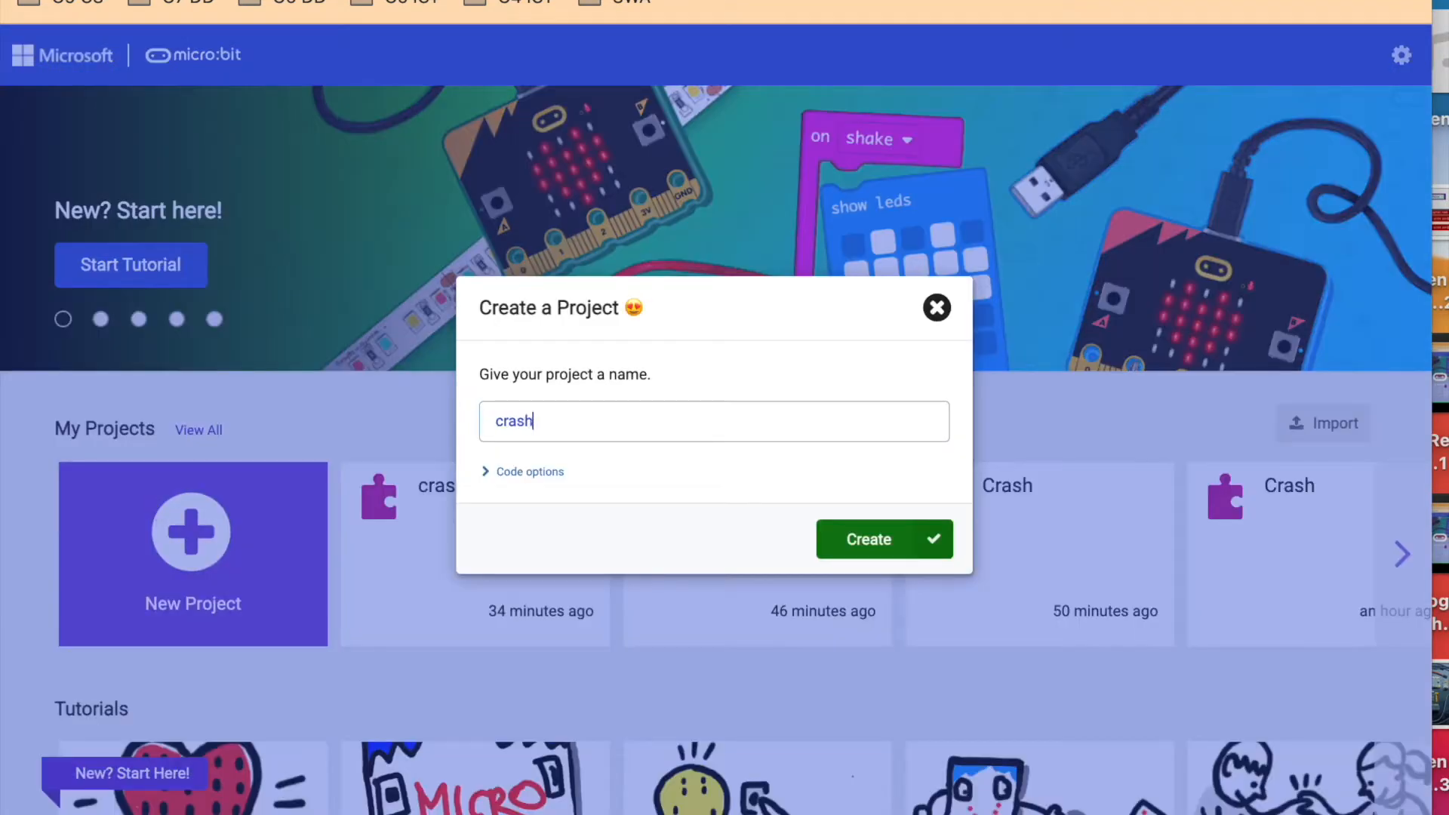
{"action": "left_click", "coordinate": [885, 539]}
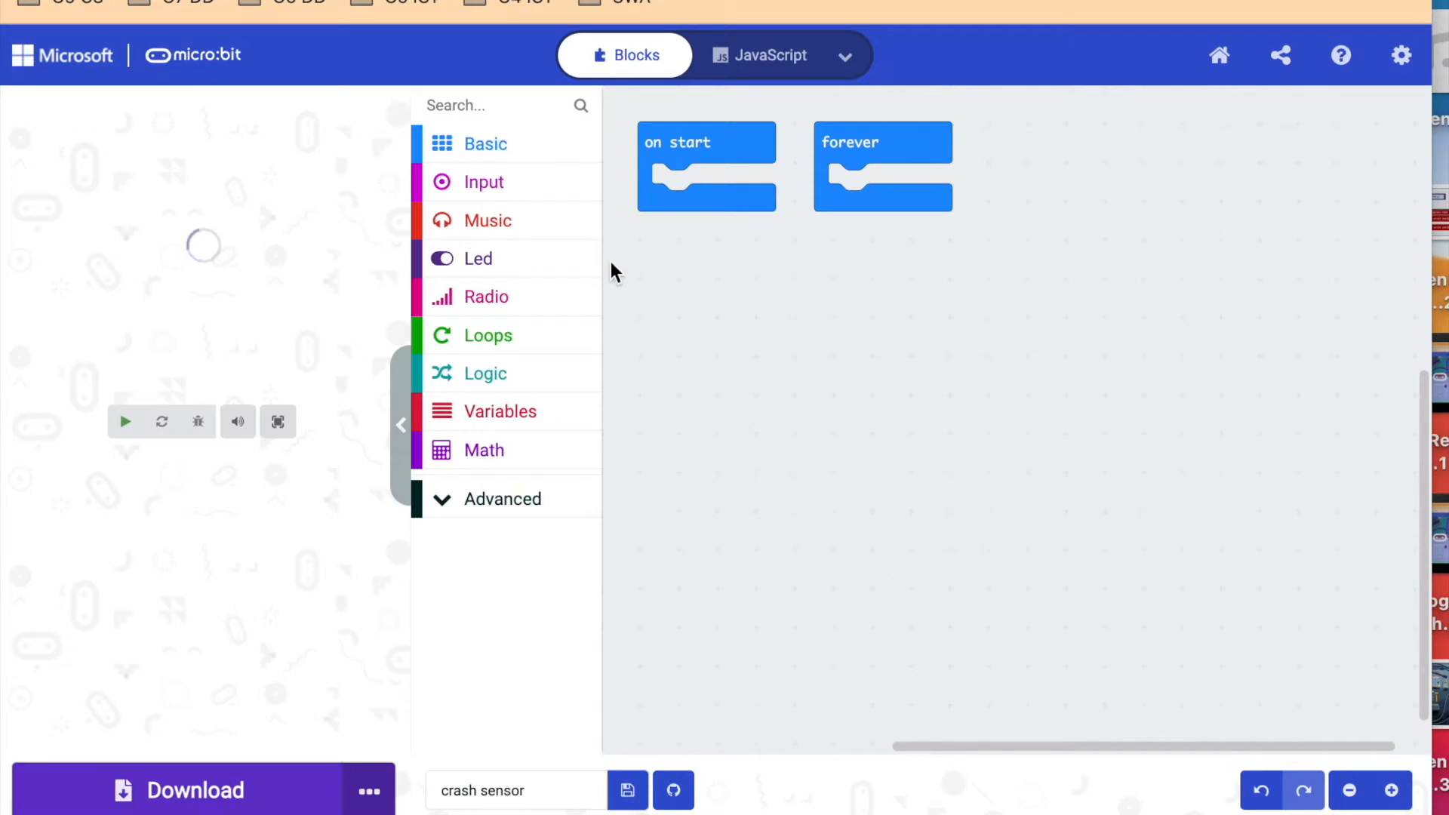
Step: Place 'led enable false' into on start and move the forever loop below it
{"action": "left_click", "coordinate": [477, 258]}
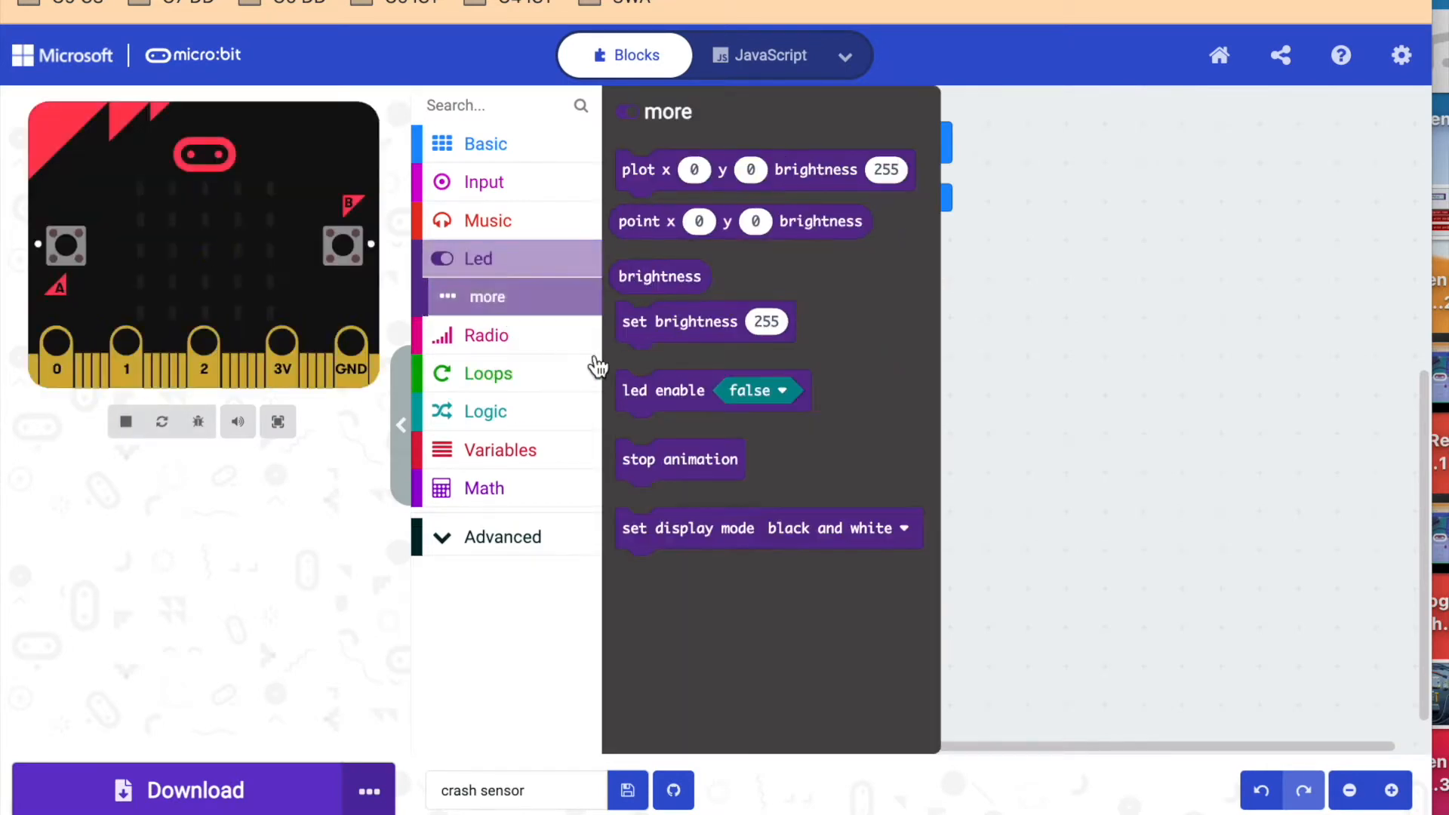
{"action": "left_click_drag", "start_coordinate": [661, 389], "coordinate": [699, 183]}
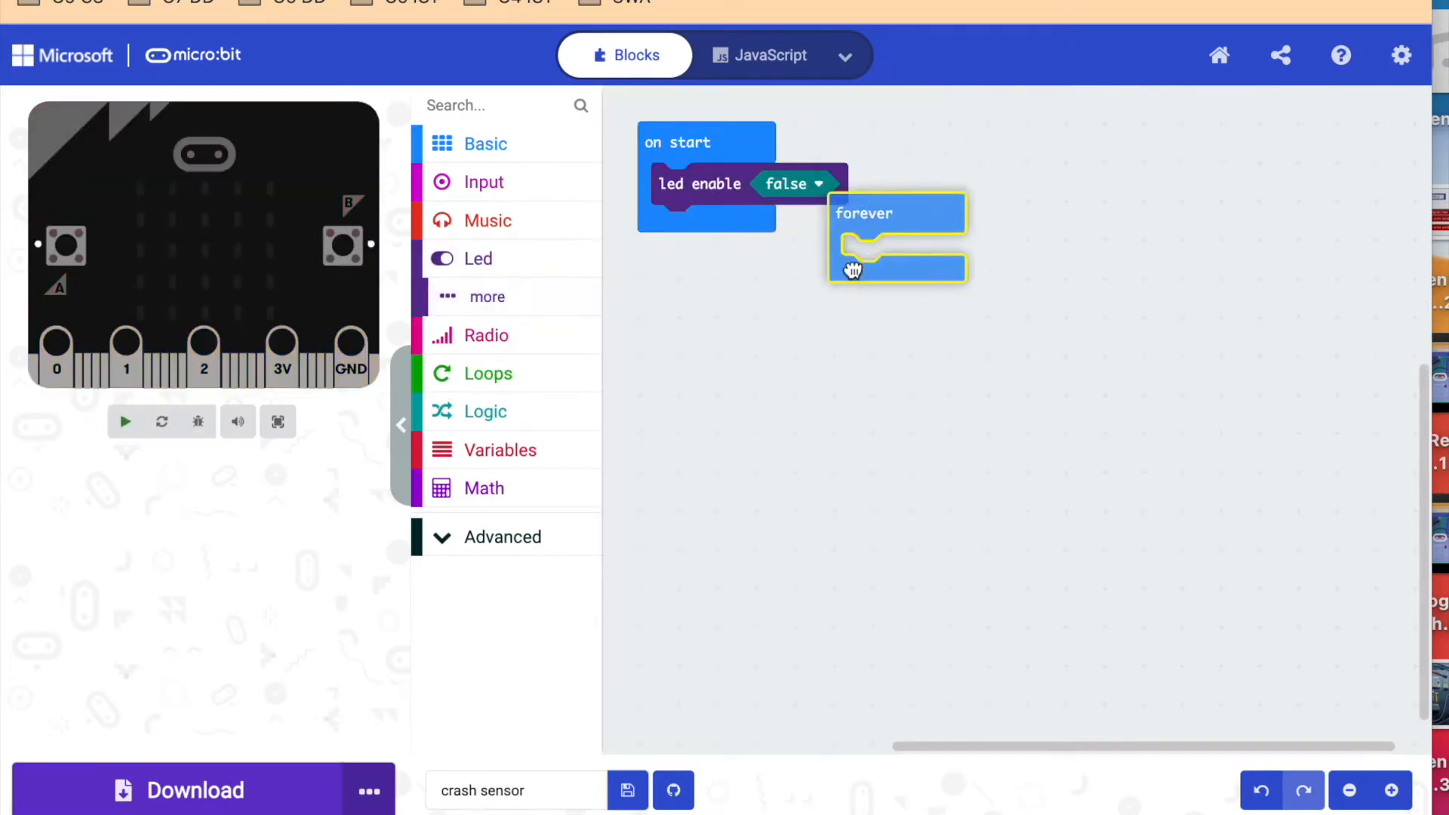
{"action": "left_click_drag", "start_coordinate": [897, 236], "coordinate": [722, 319]}
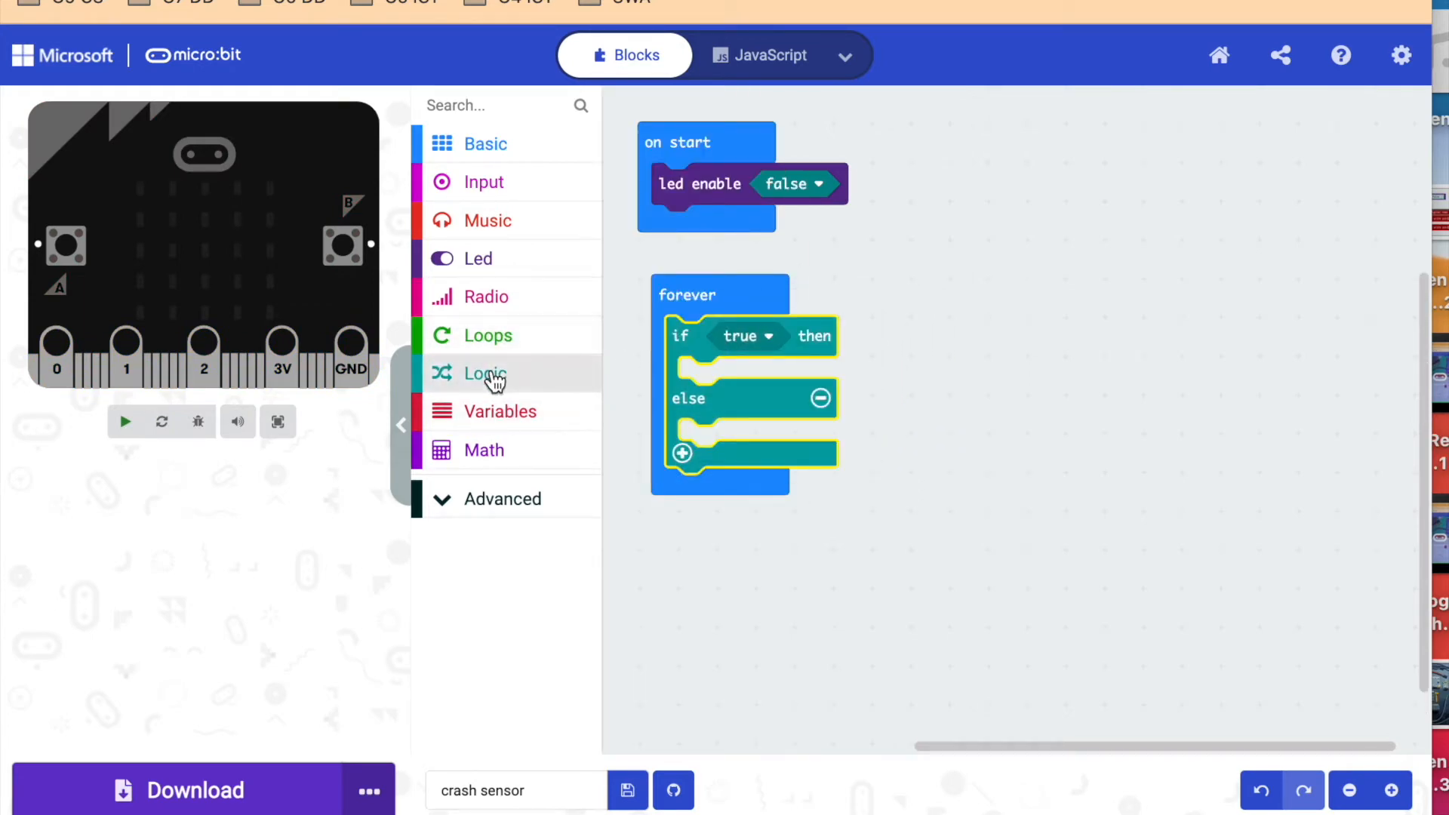
Step: Add an if-else with a 0 = 0 comparison into forever from the Logic and Pins drawers
{"action": "left_click", "coordinate": [486, 374]}
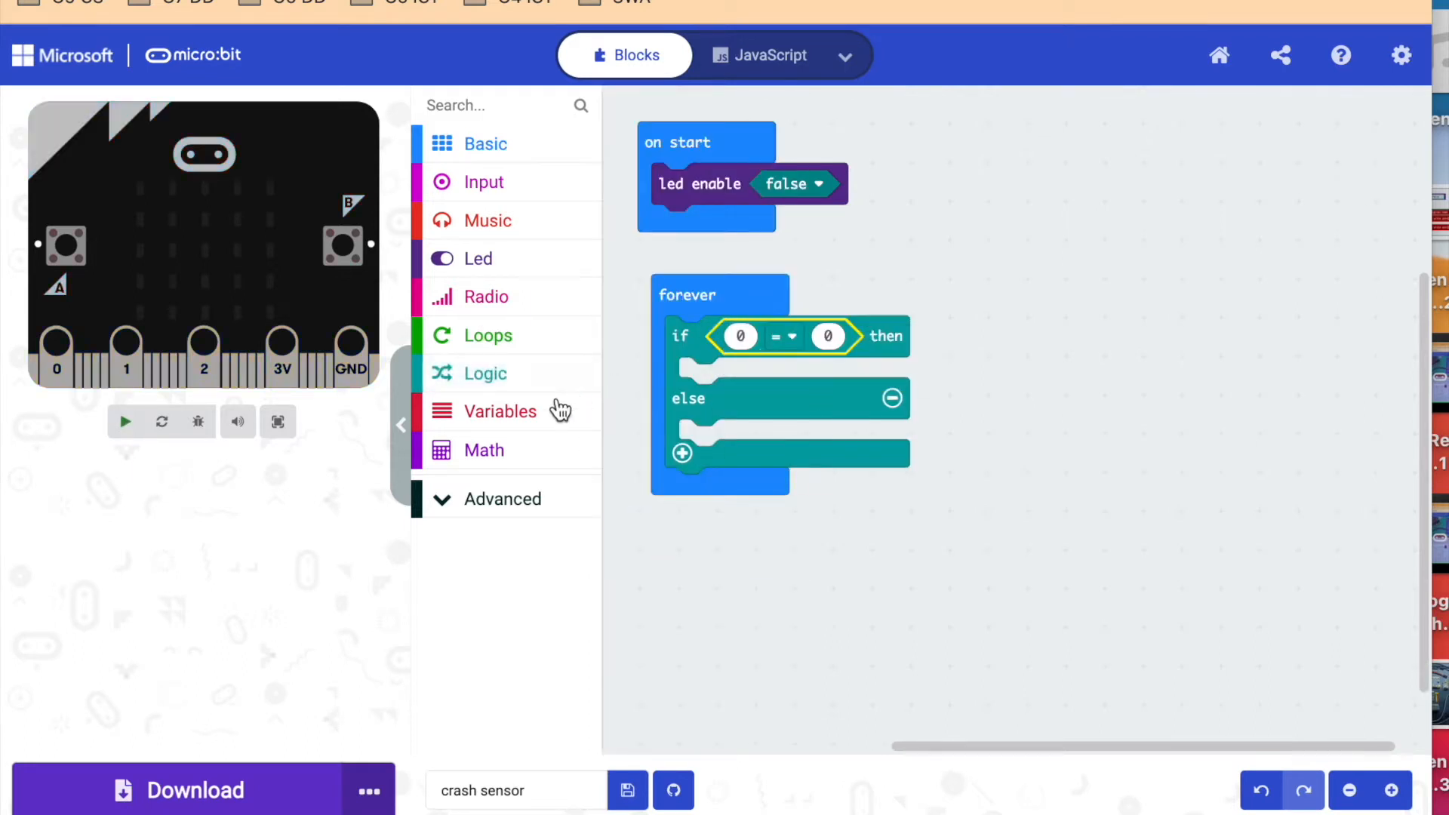
{"action": "left_click", "coordinate": [480, 729]}
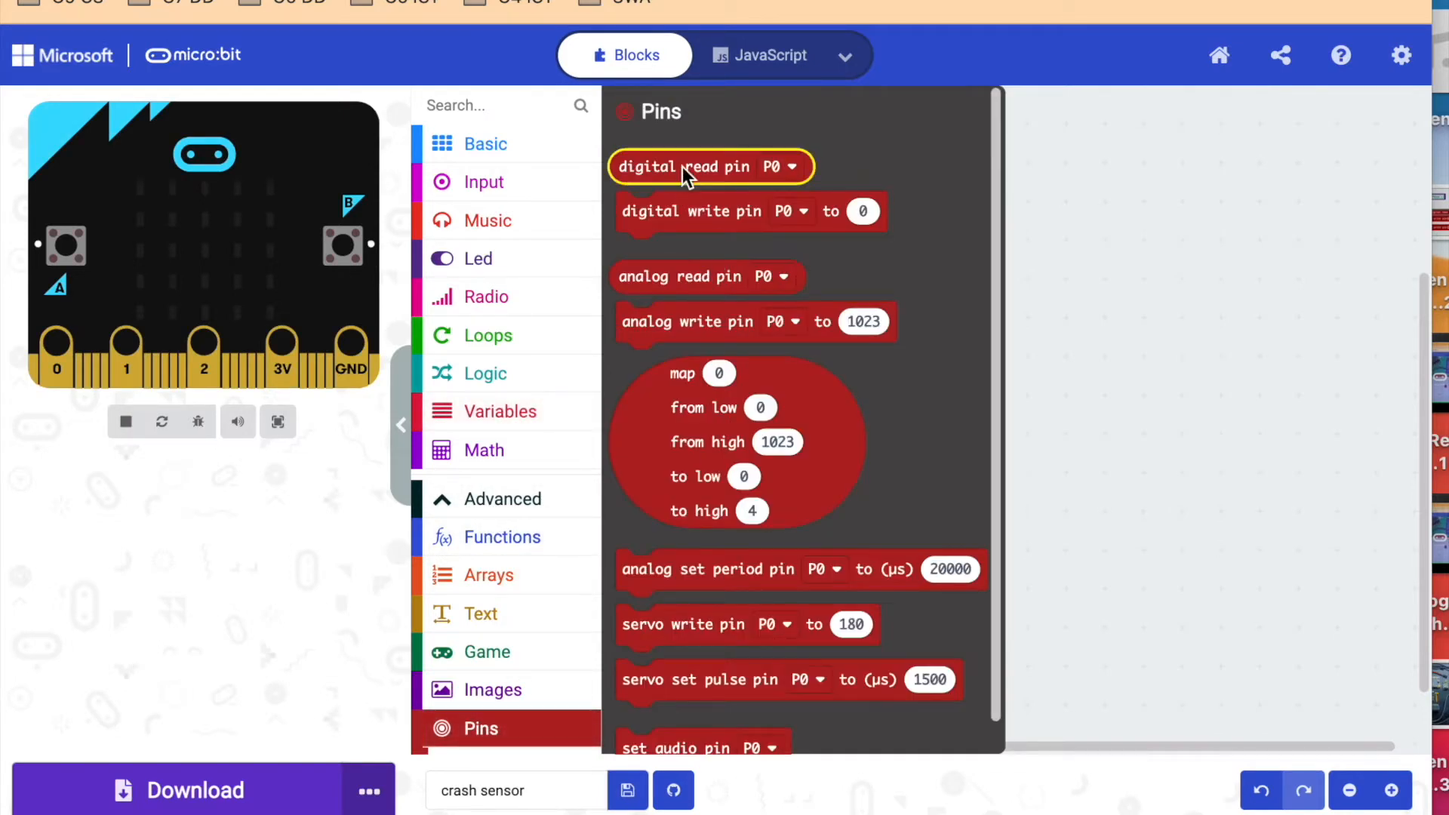
Step: Compare digital read pin P0 to 0 and put digital write pin P7 blocks in then and else
{"action": "left_click_drag", "start_coordinate": [711, 166], "coordinate": [827, 340]}
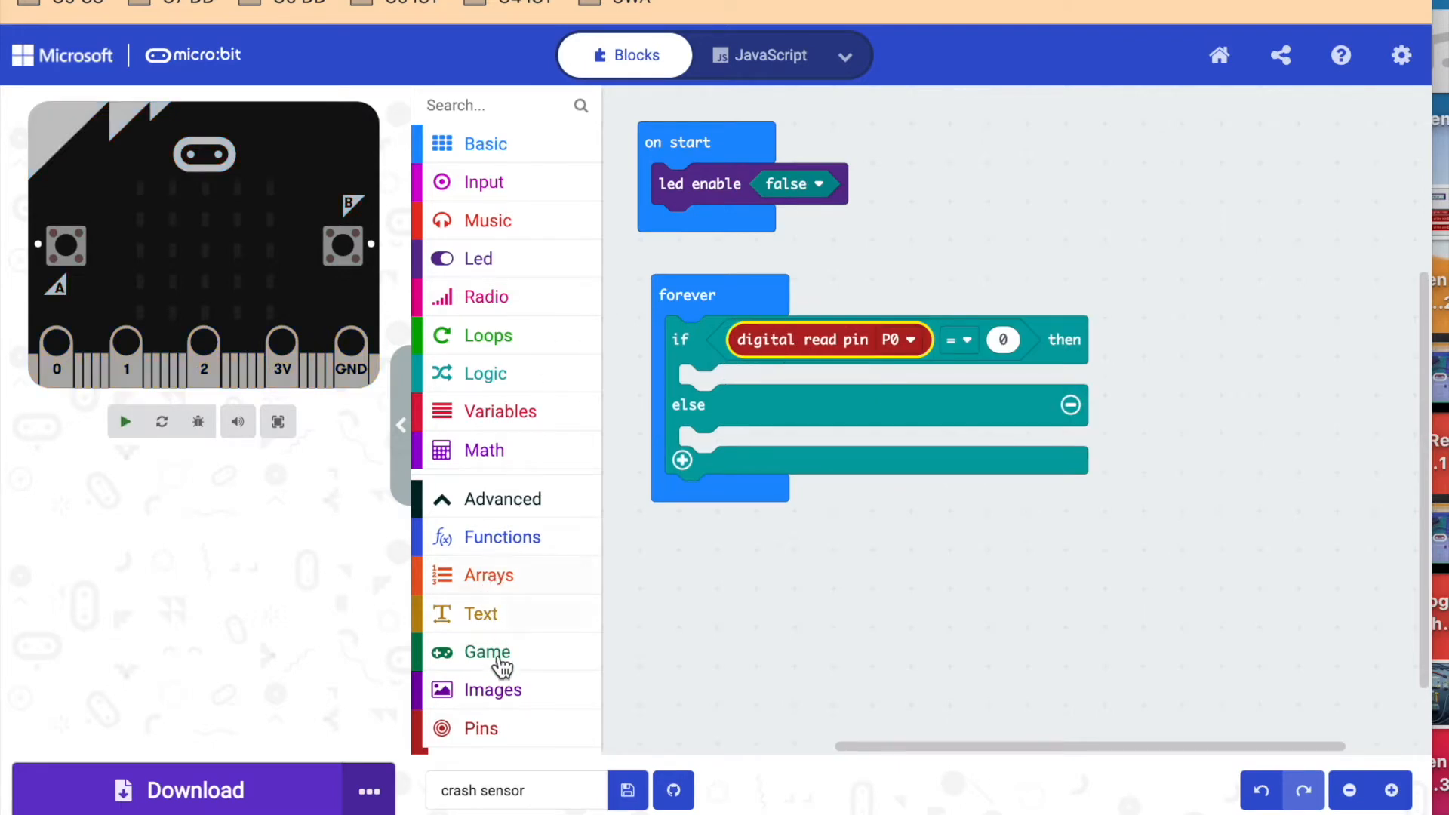
{"action": "left_click", "coordinate": [480, 729]}
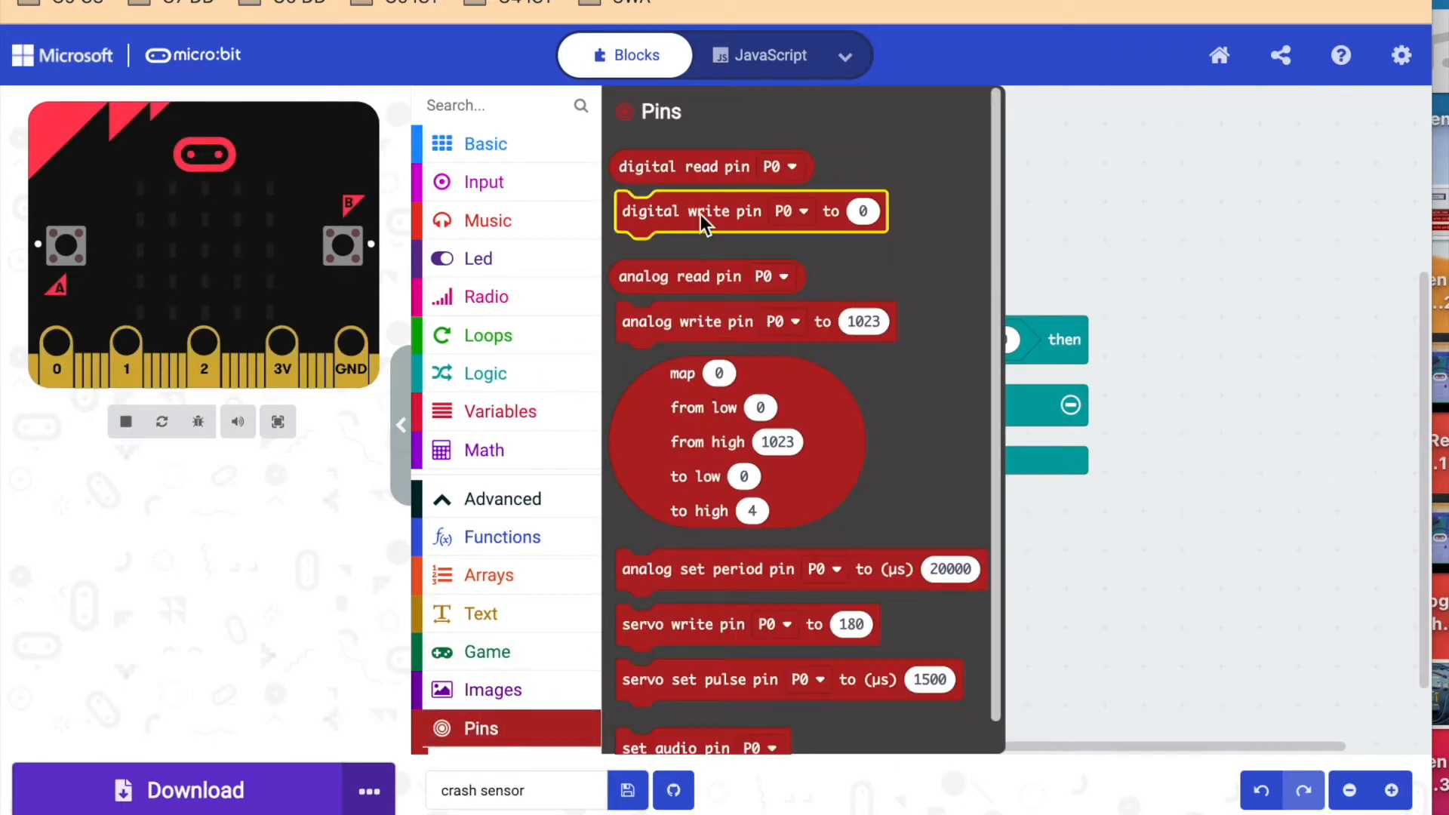
{"action": "right_click", "coordinate": [784, 385]}
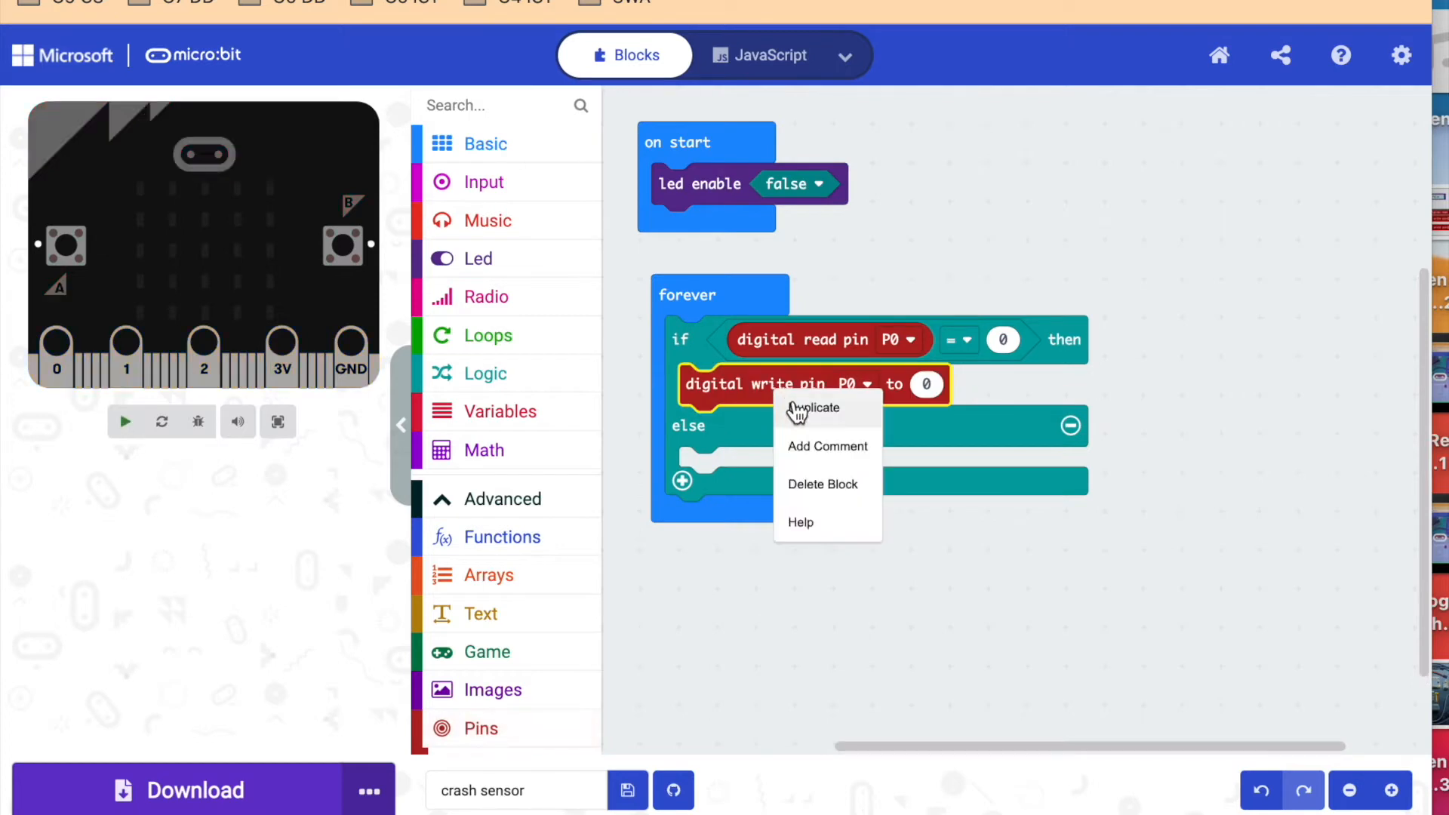
{"action": "left_click", "coordinate": [812, 407]}
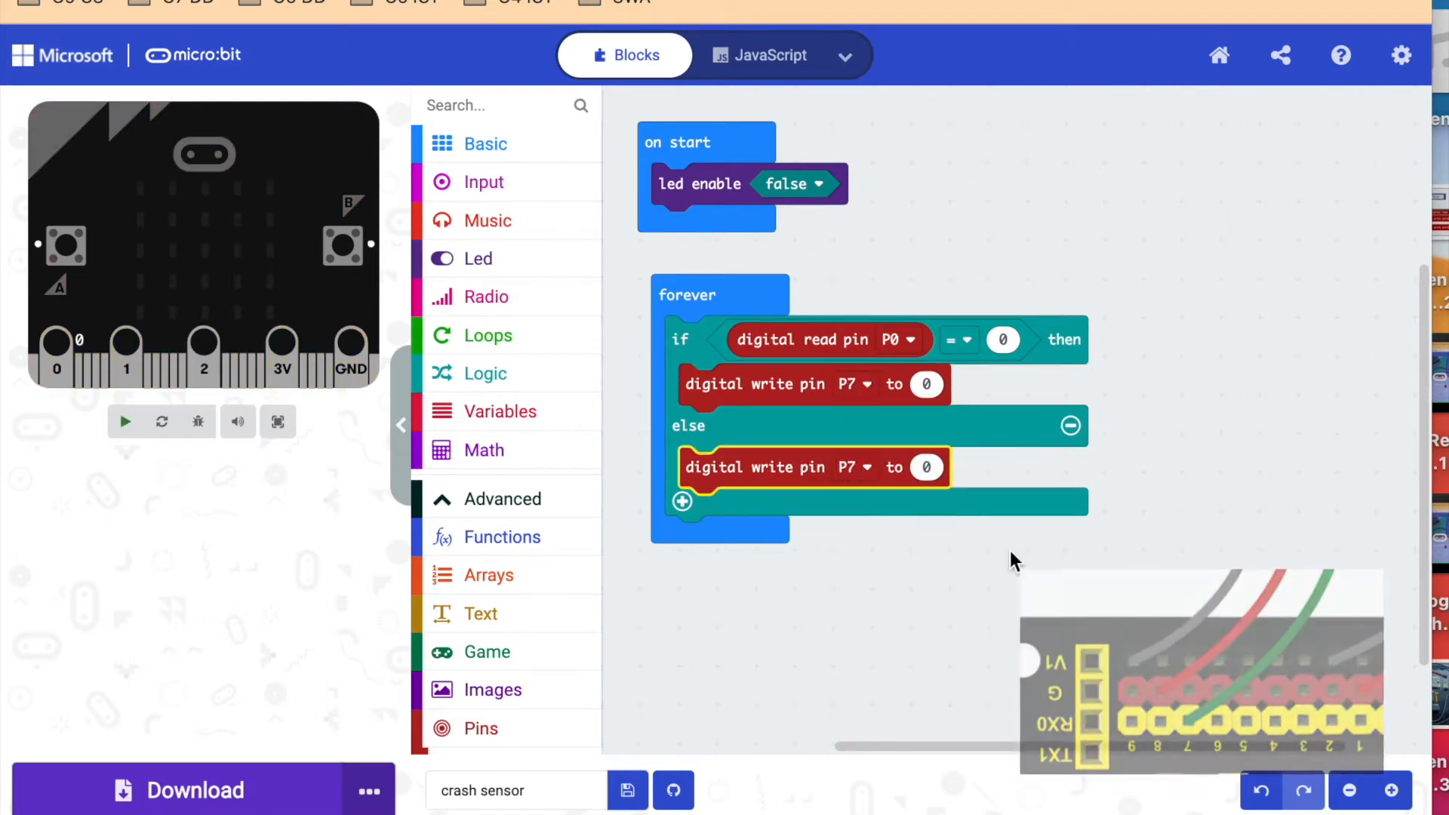
Step: Set the then-branch digital write P7 value to 1, leaving else at 0
{"action": "left_click", "coordinate": [927, 385]}
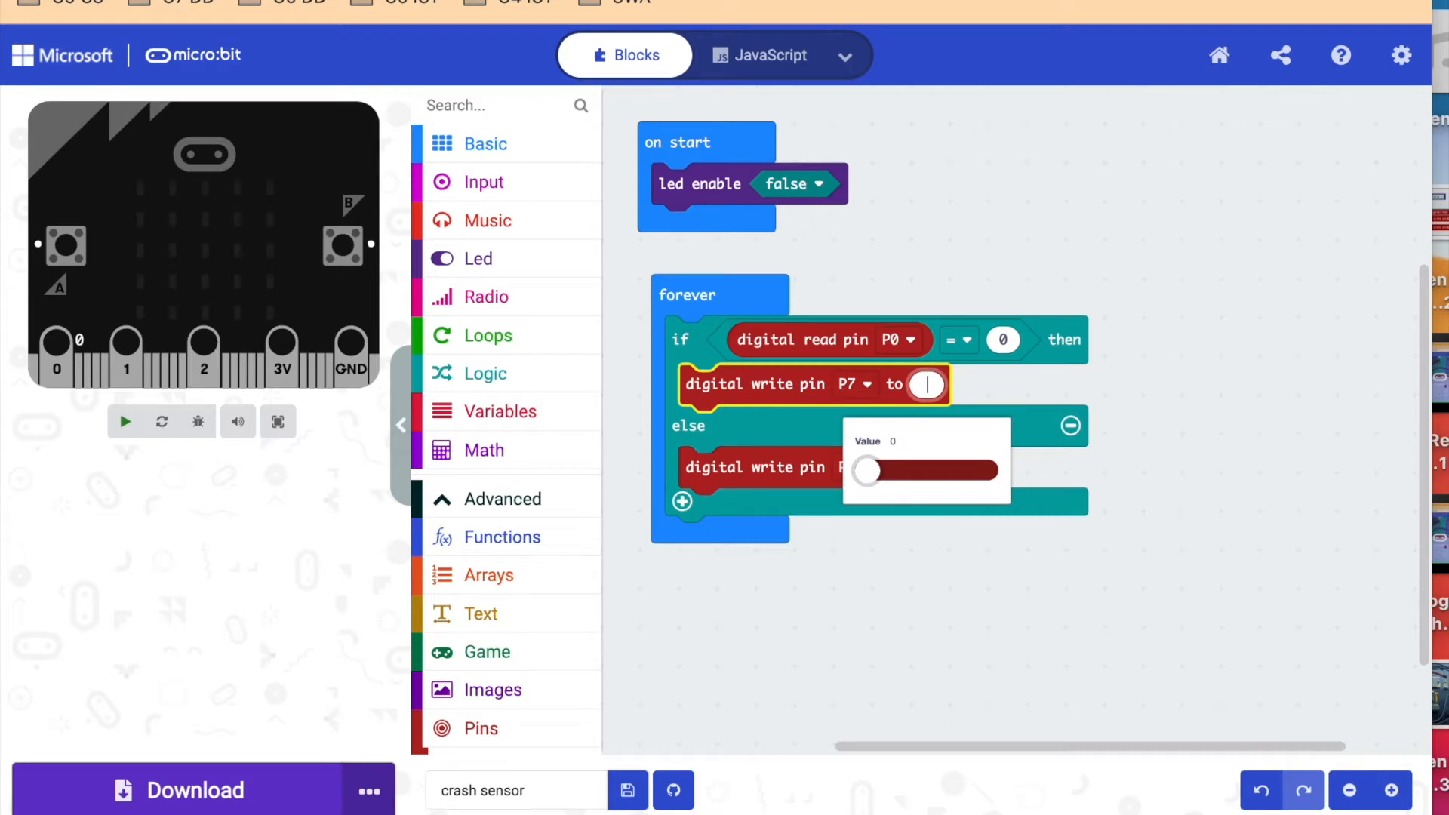
{"action": "type", "text": "1"}
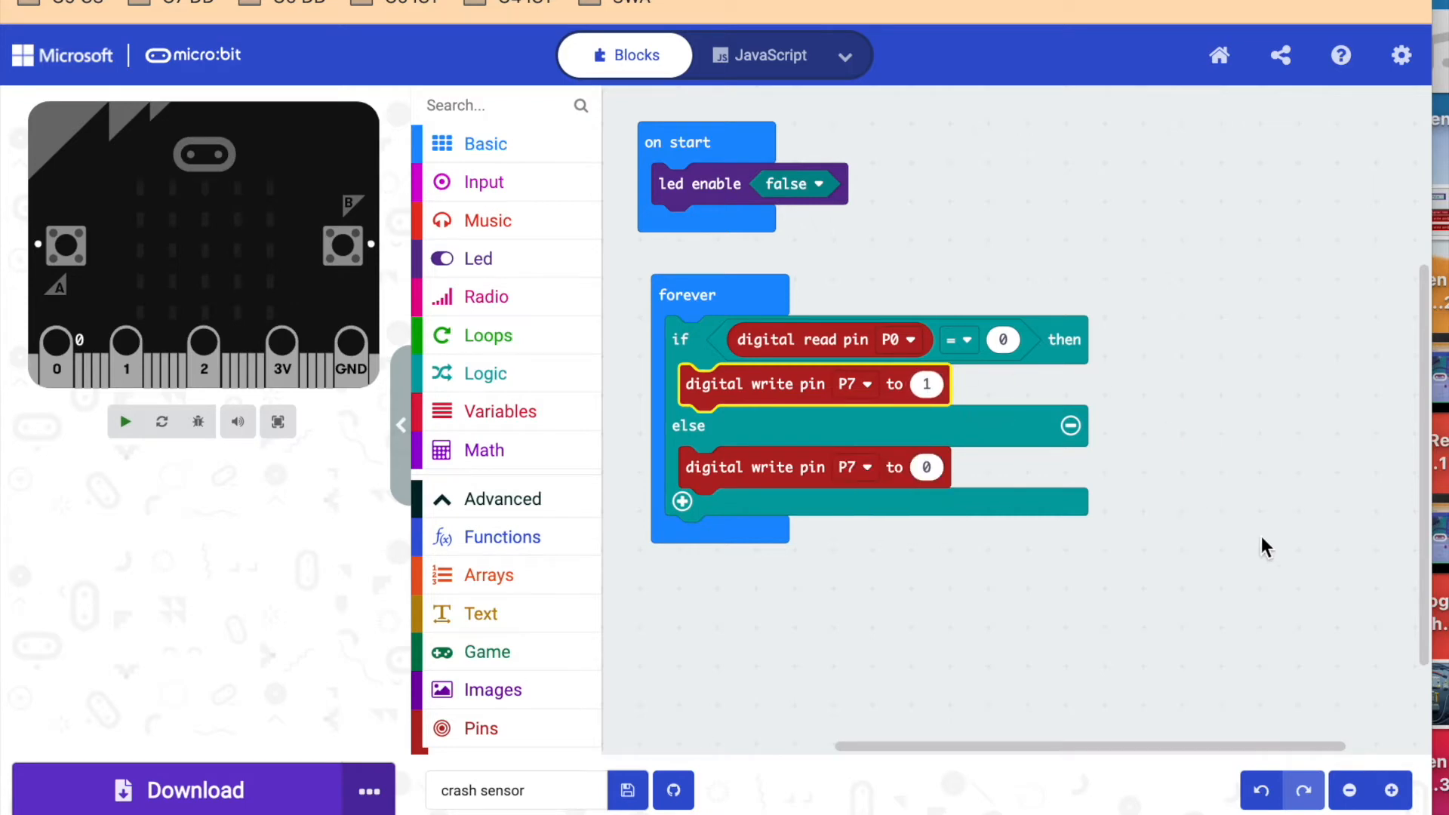
{"action": "left_click", "coordinate": [126, 423]}
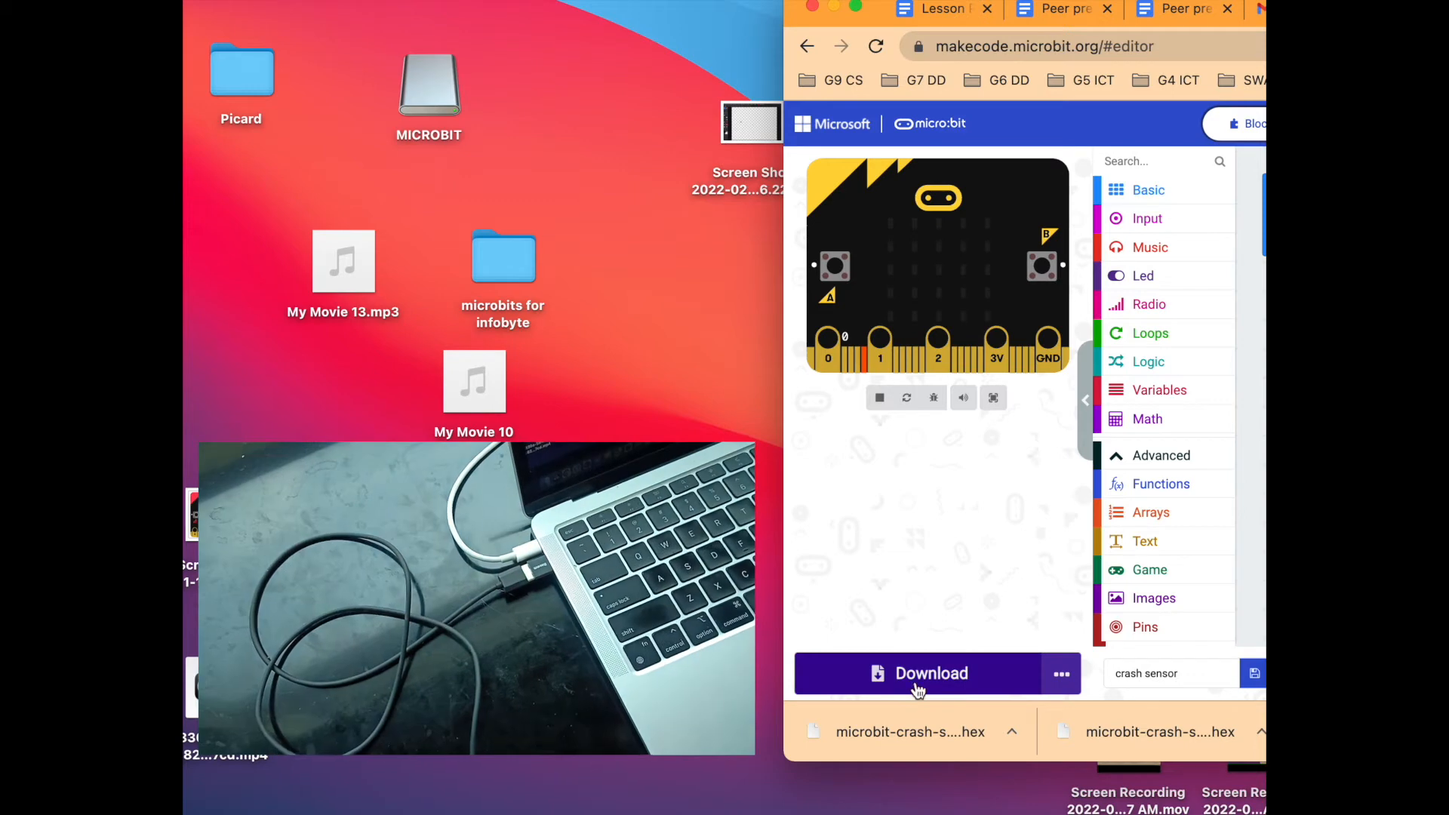
Step: Download the microbit-crash-sensor.hex file for the micro:bit
{"action": "left_click", "coordinate": [920, 673]}
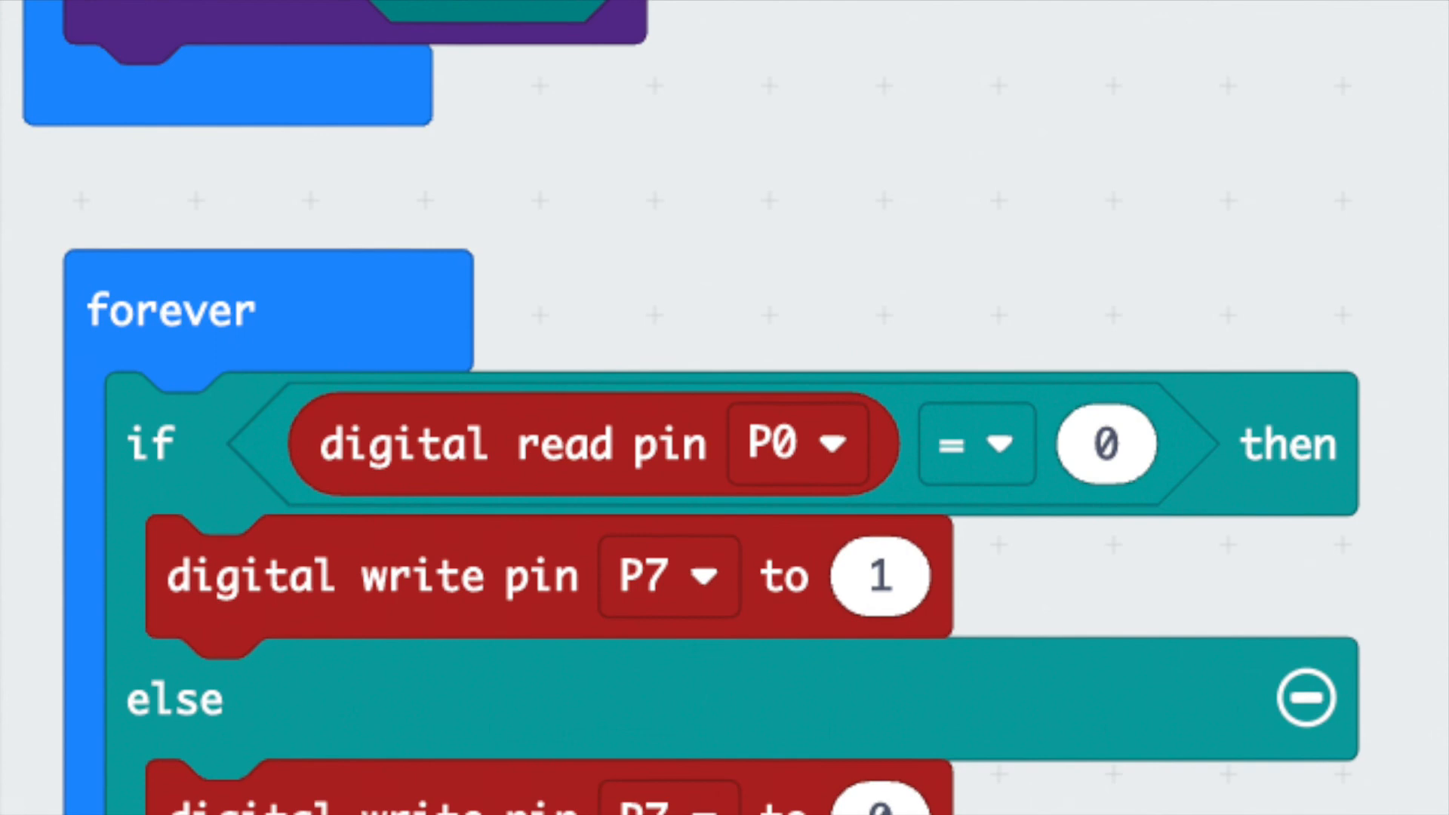
{"action": "scroll", "scroll_direction": "down", "scroll_amount": 3}
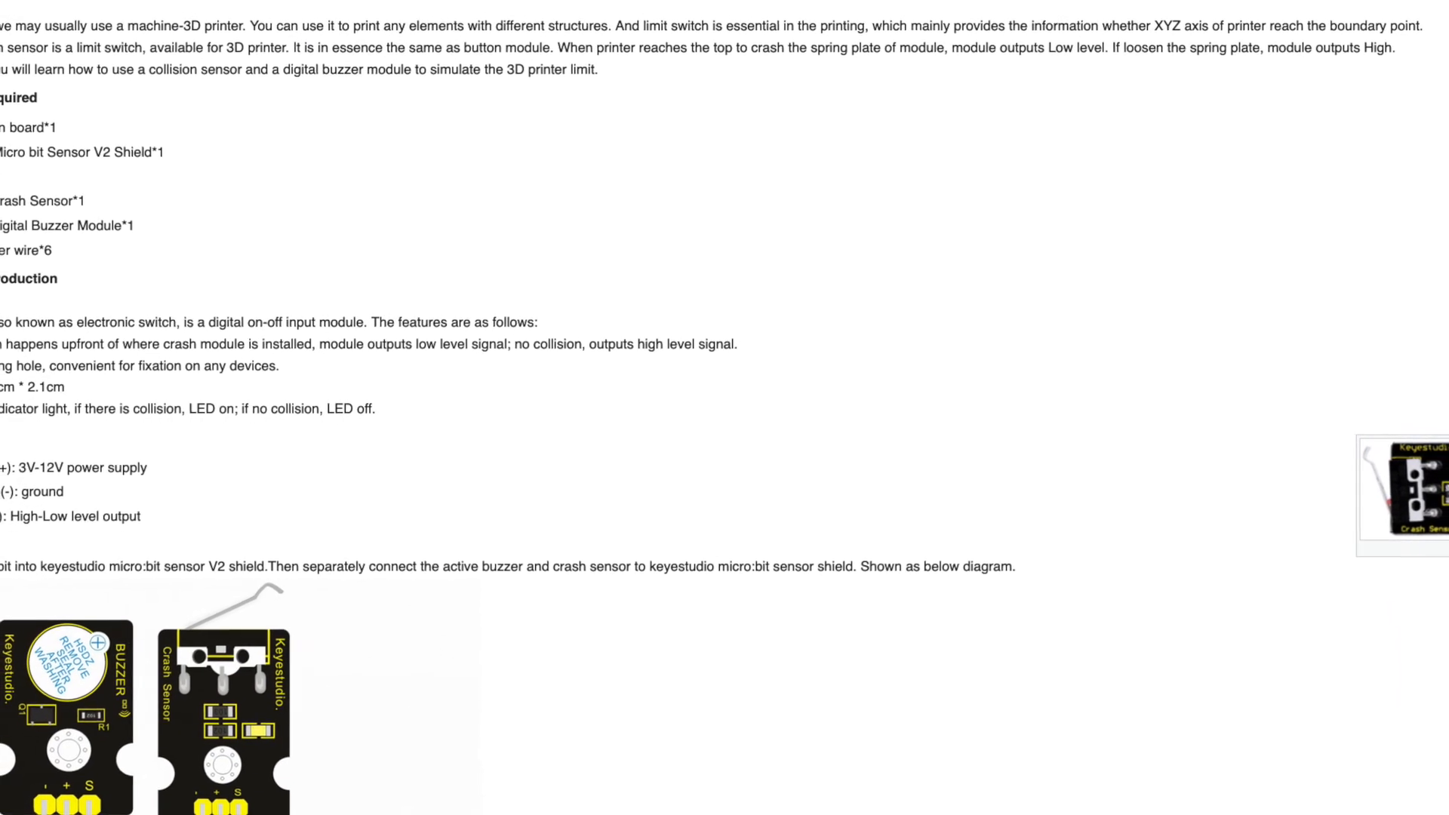
Step: Scroll the Keyestudio crash sensor lesson to the component introduction and wiring diagram
{"action": "scroll", "scroll_direction": "down", "scroll_amount": 3}
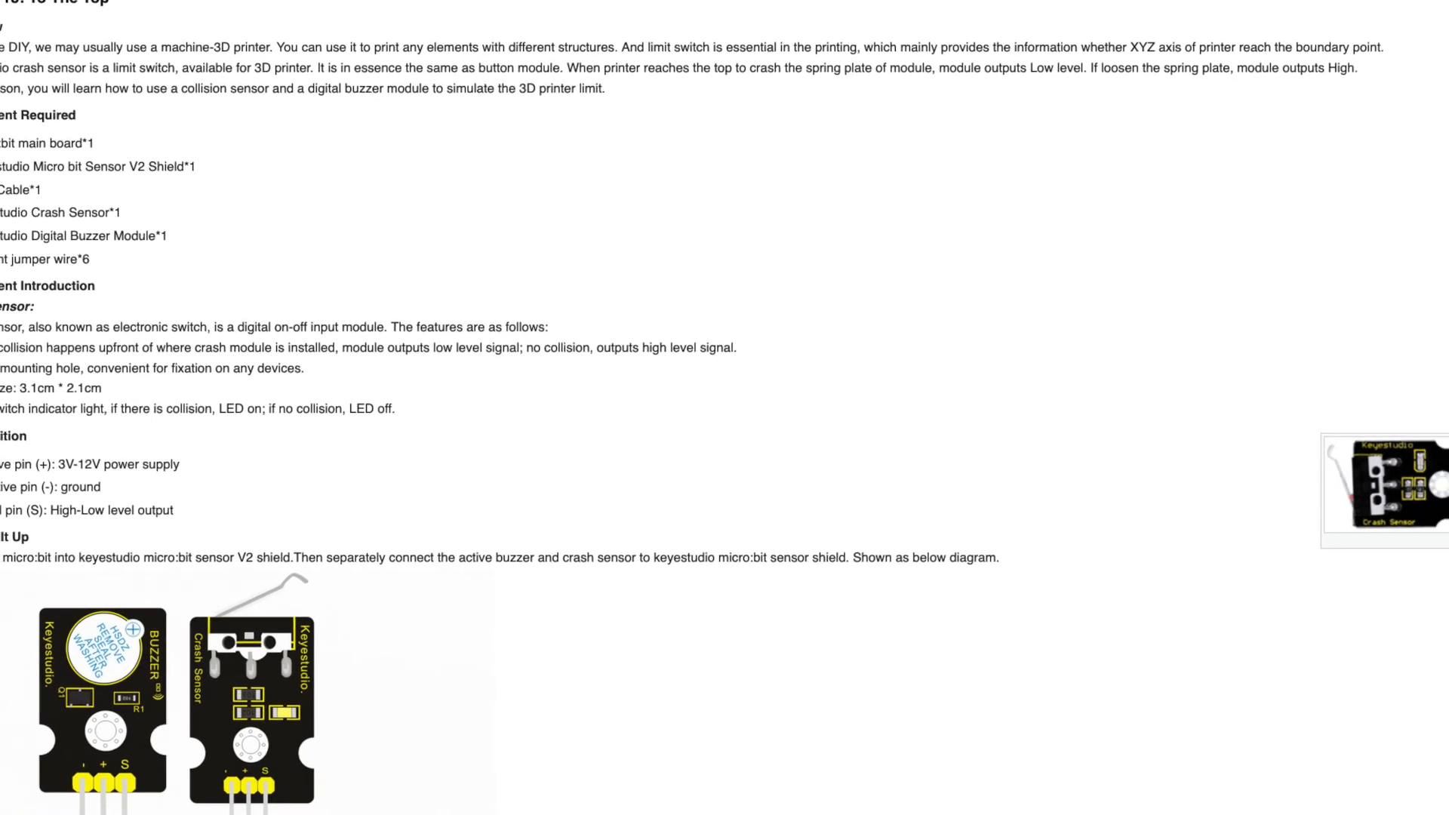